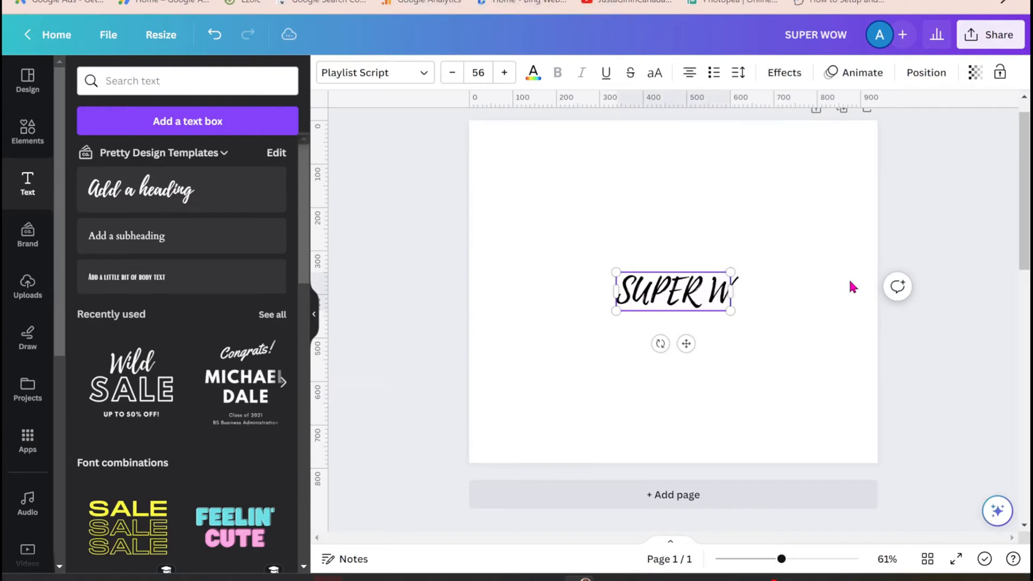
Step: Finish typing 'SUPER WOW' in Luckiest Guy and tighten the line spacing between lines
text(OW)
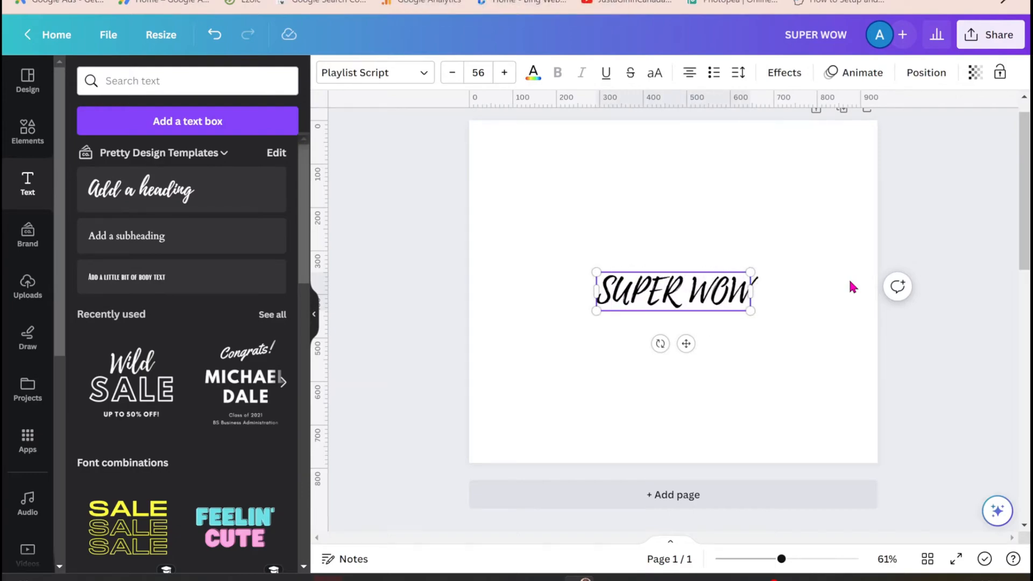
click(373, 73)
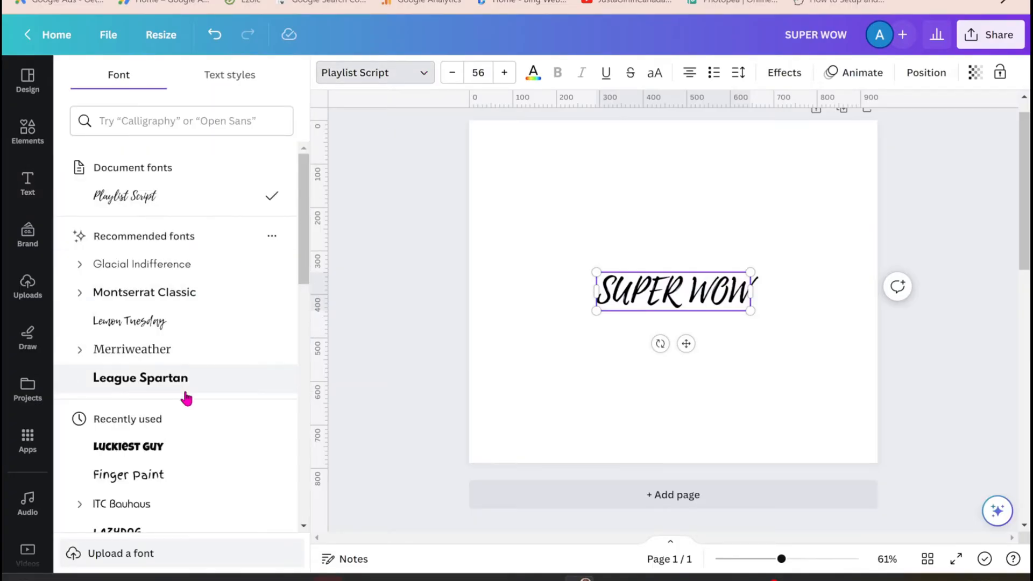
click(129, 446)
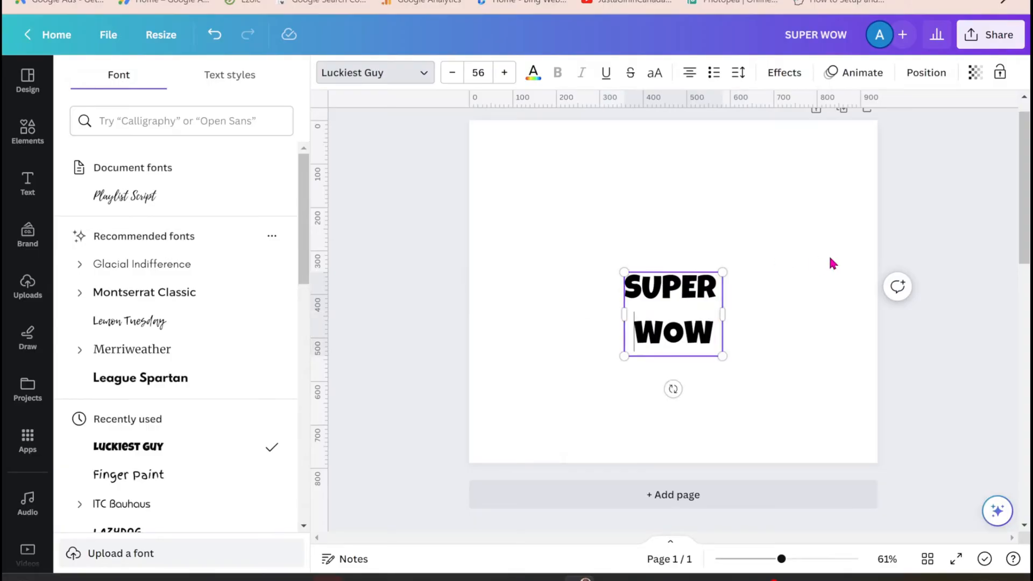
mouse_move(666, 153)
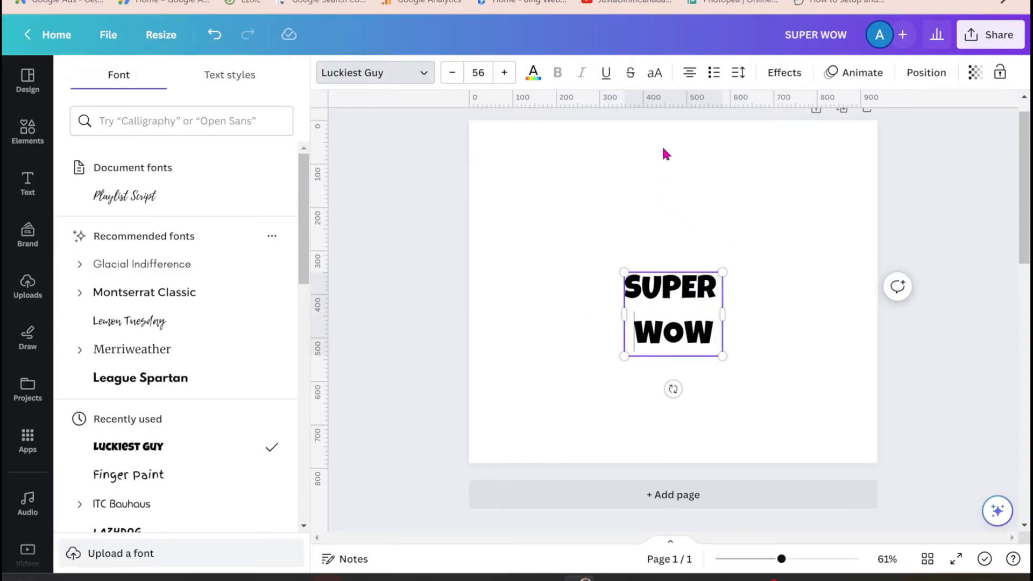
click(738, 73)
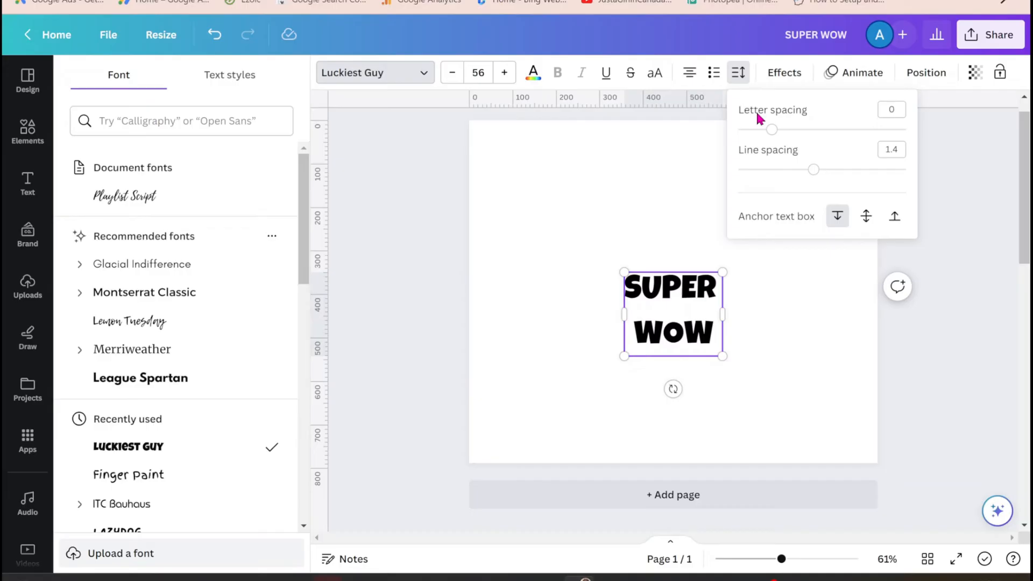
drag(814, 170, 776, 170)
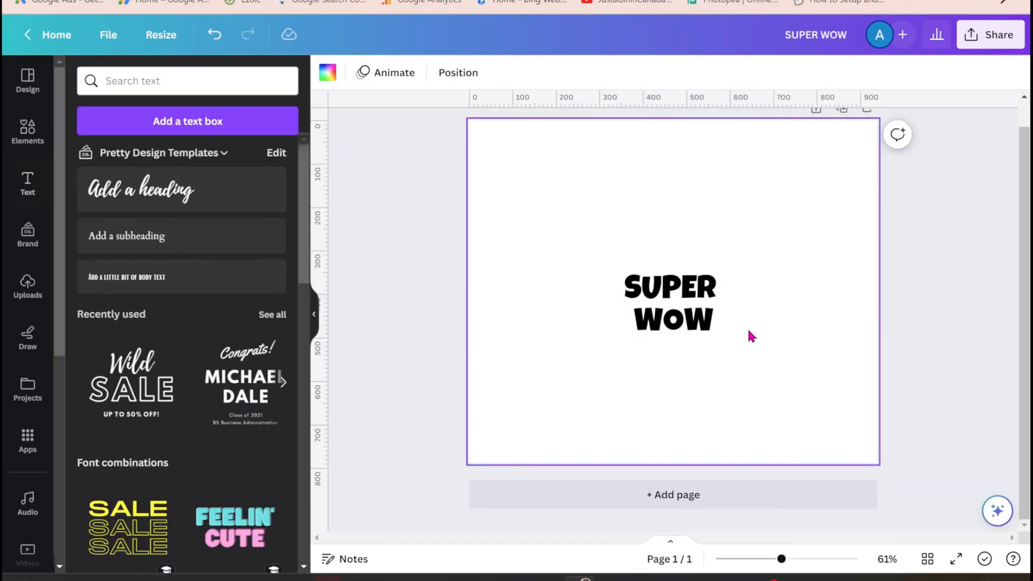
Step: Make the page background black and turn the SUPER WOW heading white
click(670, 303)
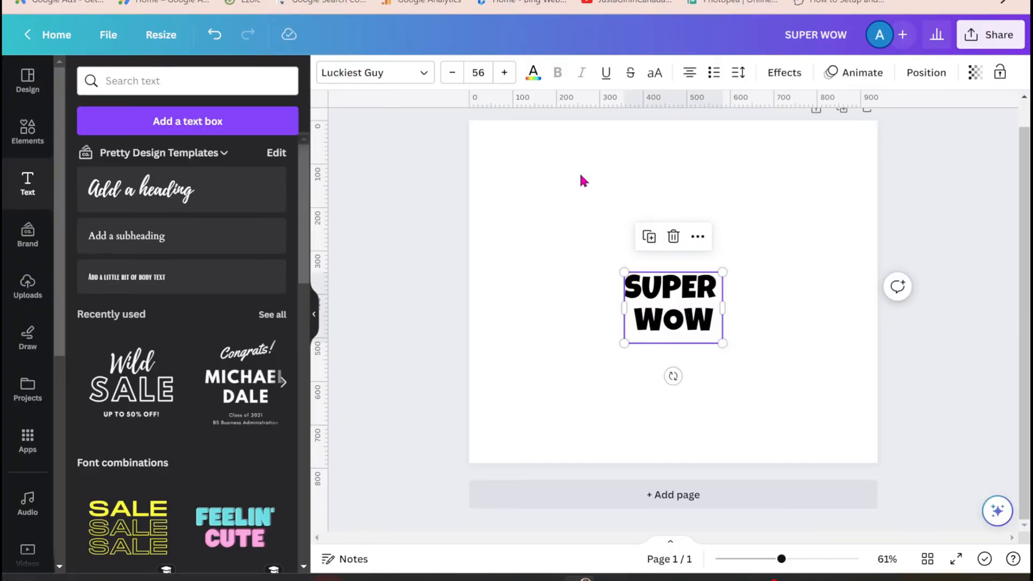
click(532, 73)
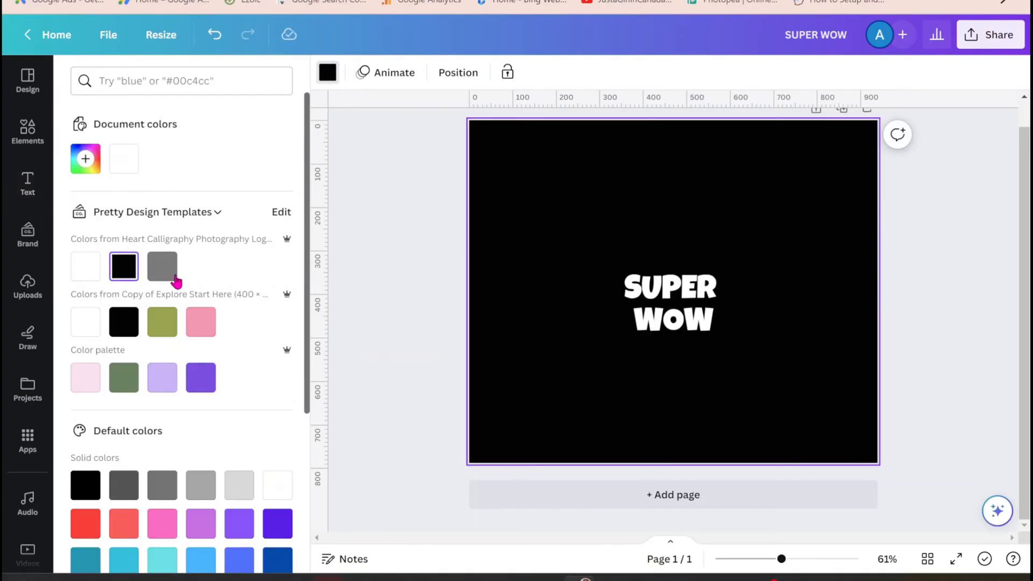
click(670, 303)
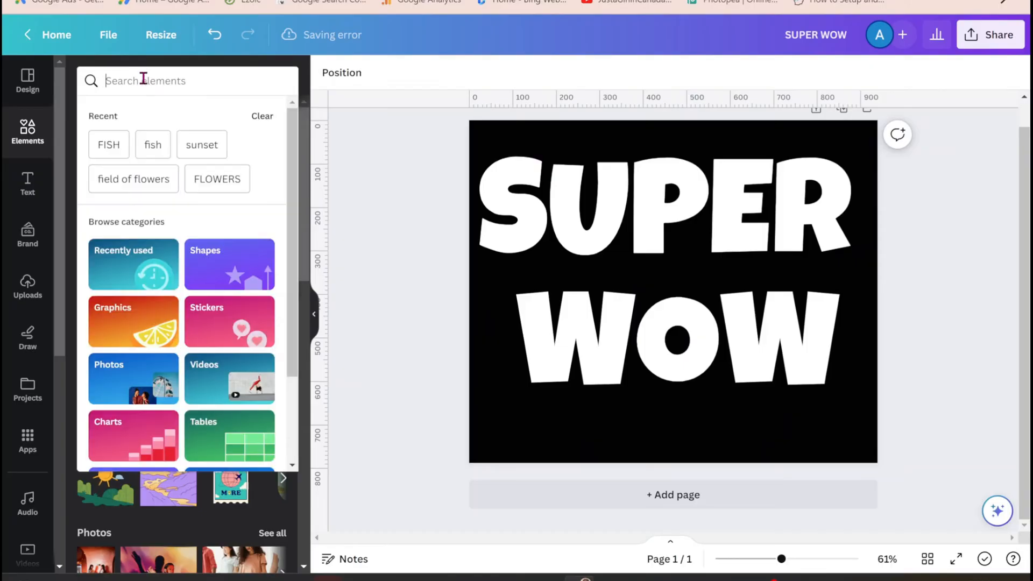
Step: Add a 'GRASS' element, stretched across the bottom of WOW as a black silhouette
text(G)
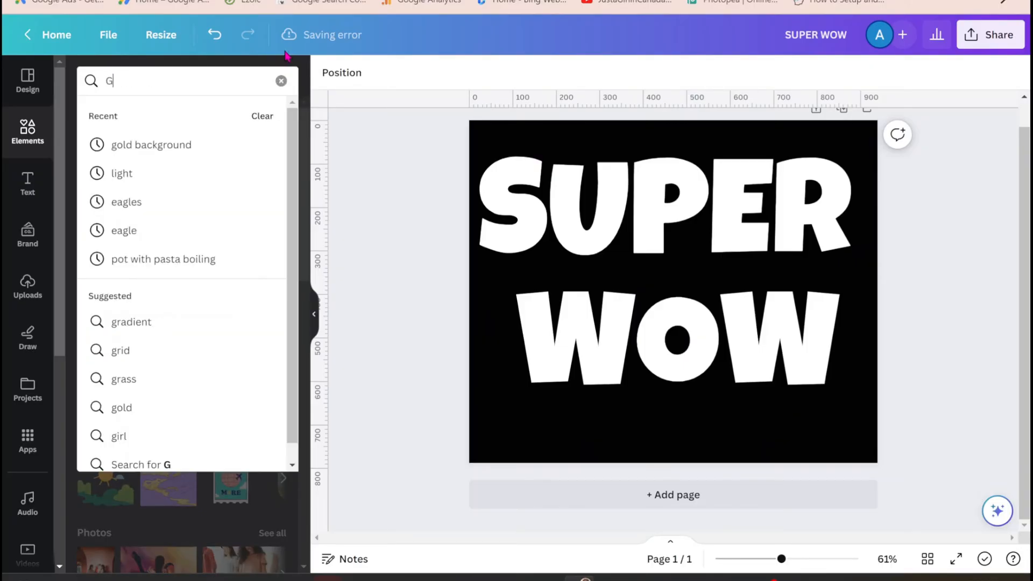
text(GRASS)
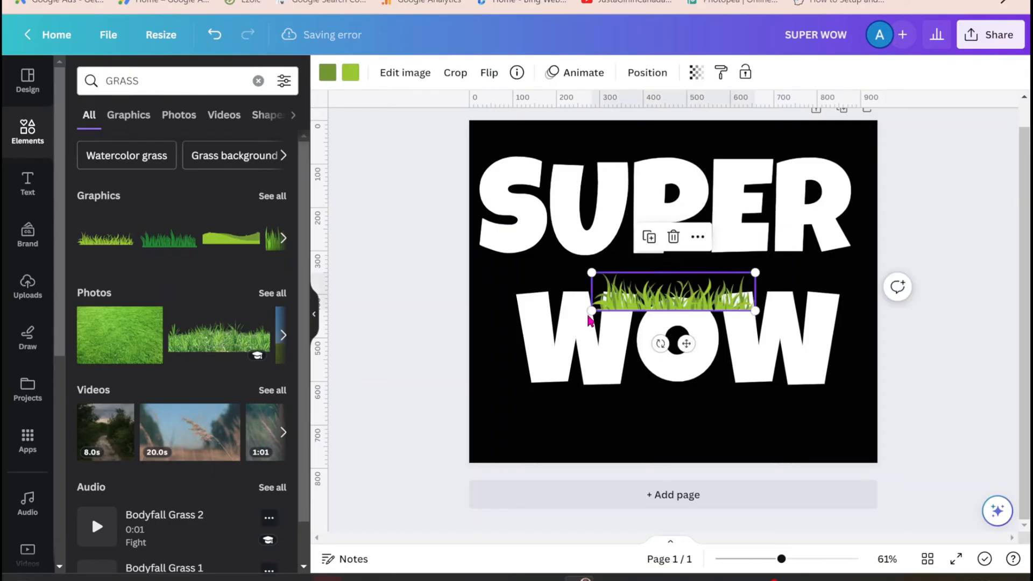
drag(672, 293, 604, 361)
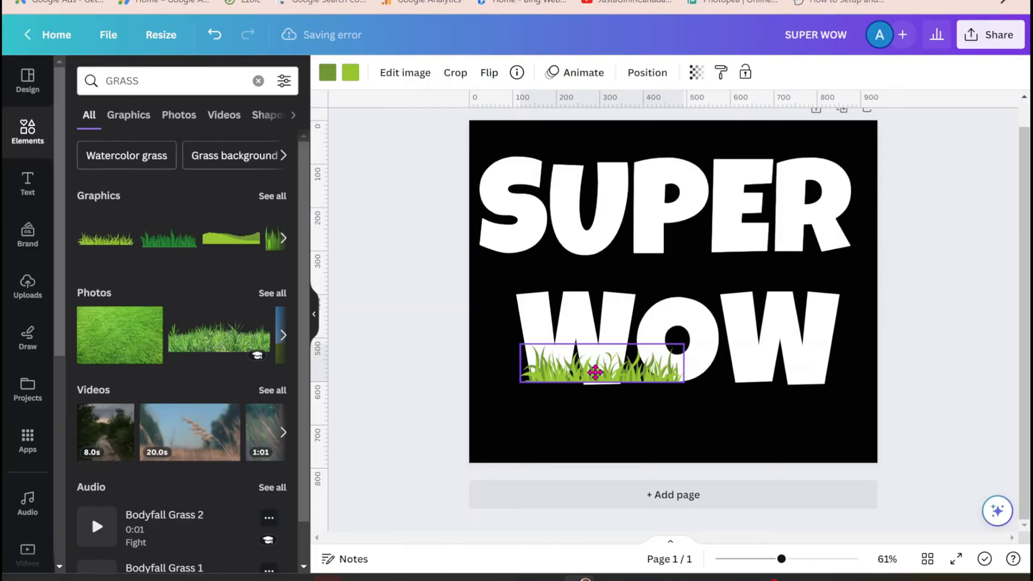
drag(684, 381, 735, 394)
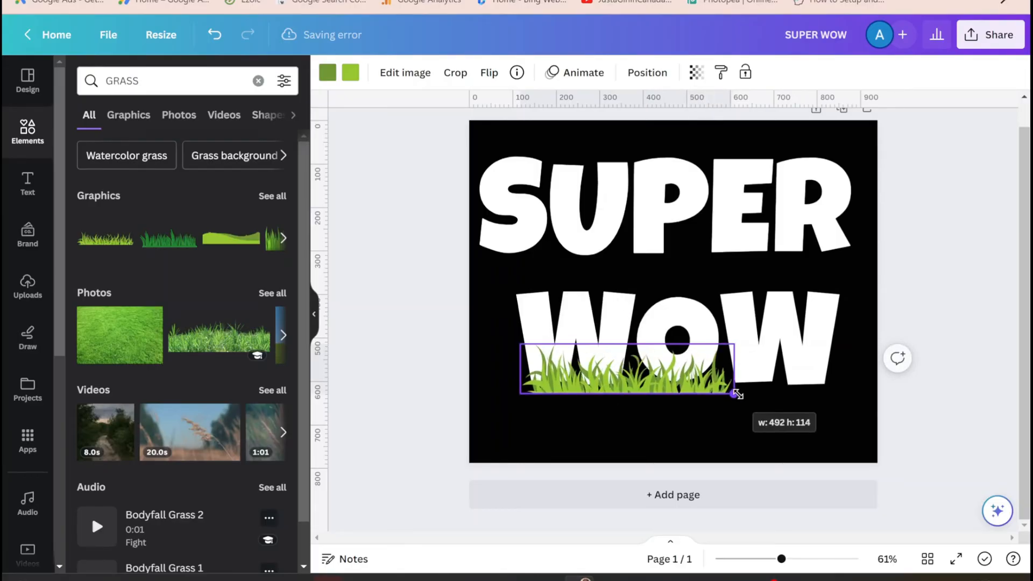
drag(737, 393, 845, 420)
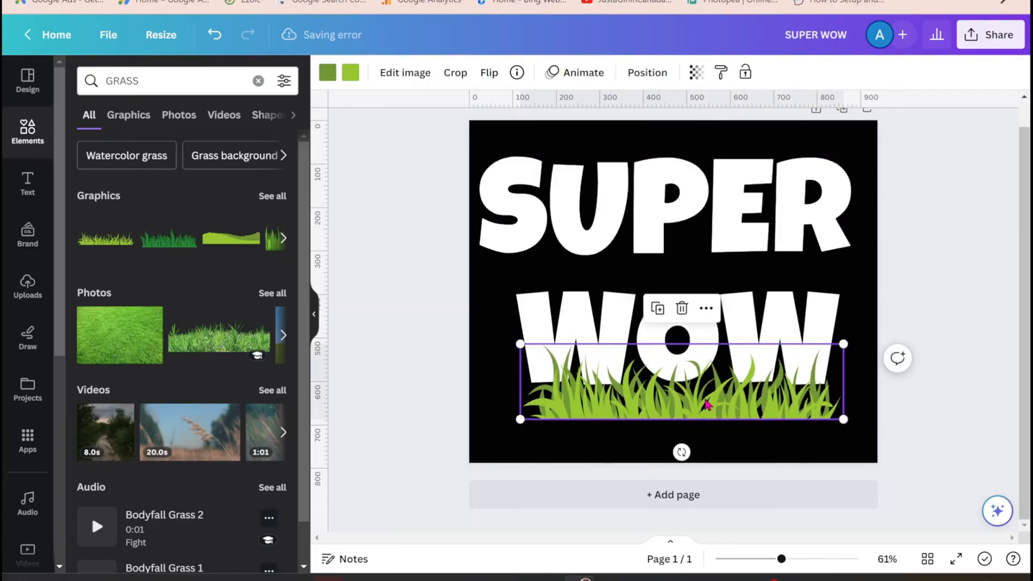
drag(705, 405, 699, 388)
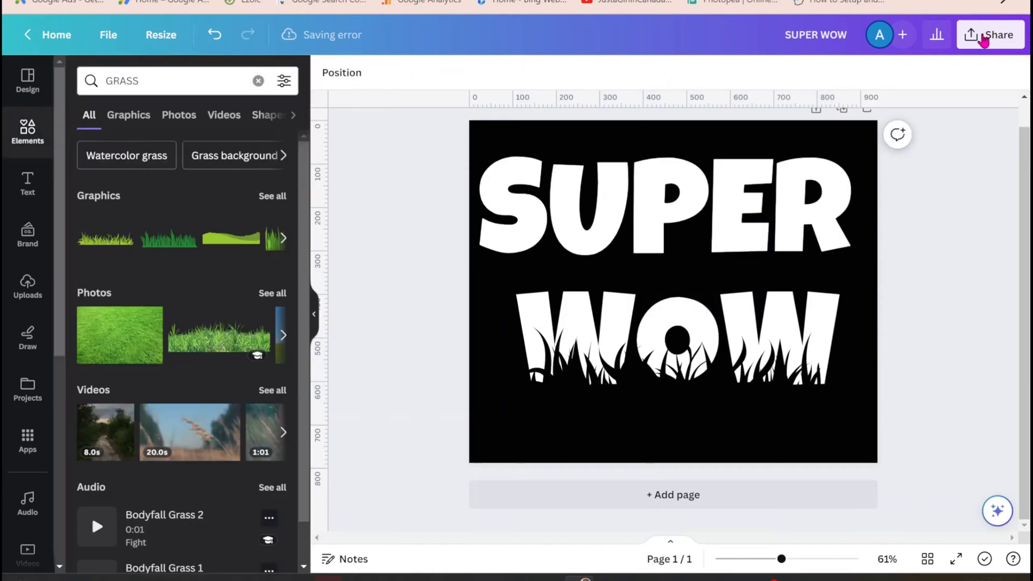
Step: Download the SUPER WOW design as a PNG and add a second page
click(992, 35)
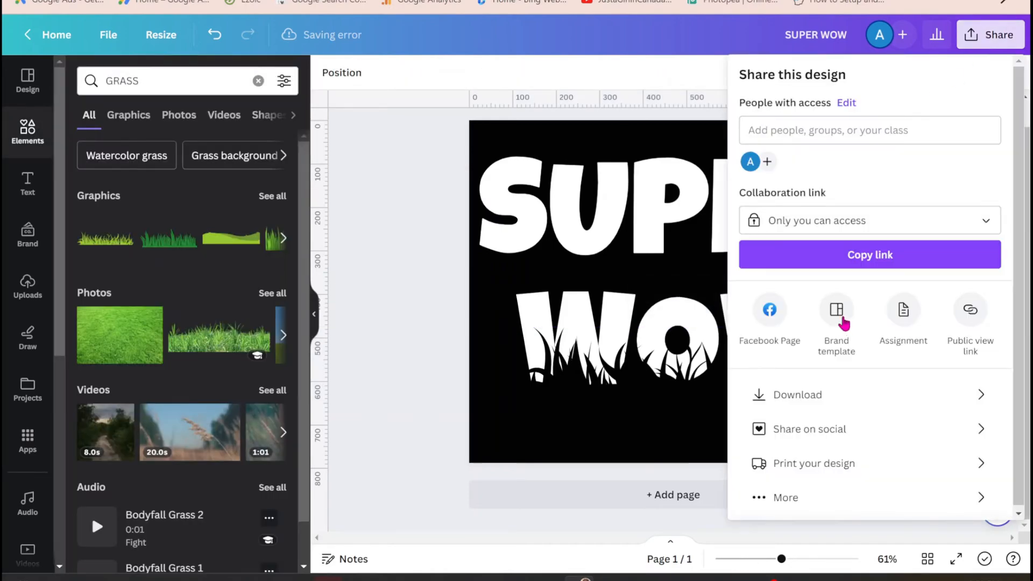
click(798, 394)
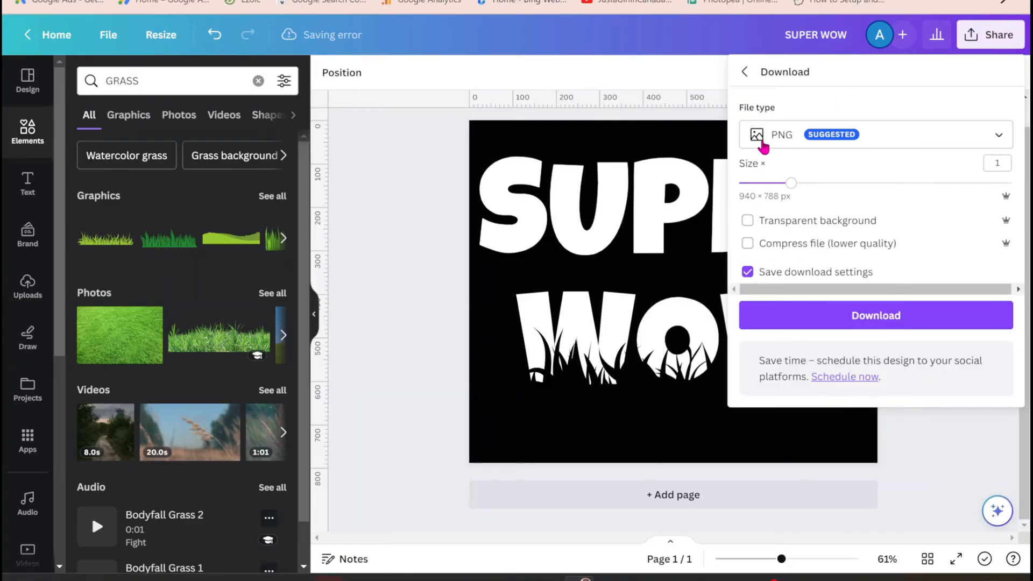
click(875, 315)
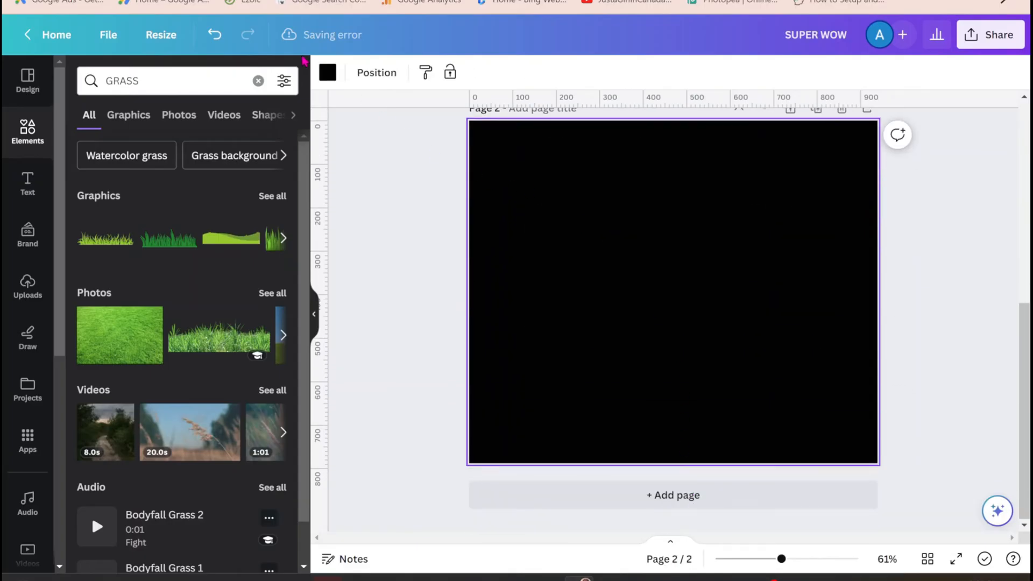
Step: Fill page two with a 'sunset' photo and place the downloaded SUPER WOW image on it
click(328, 73)
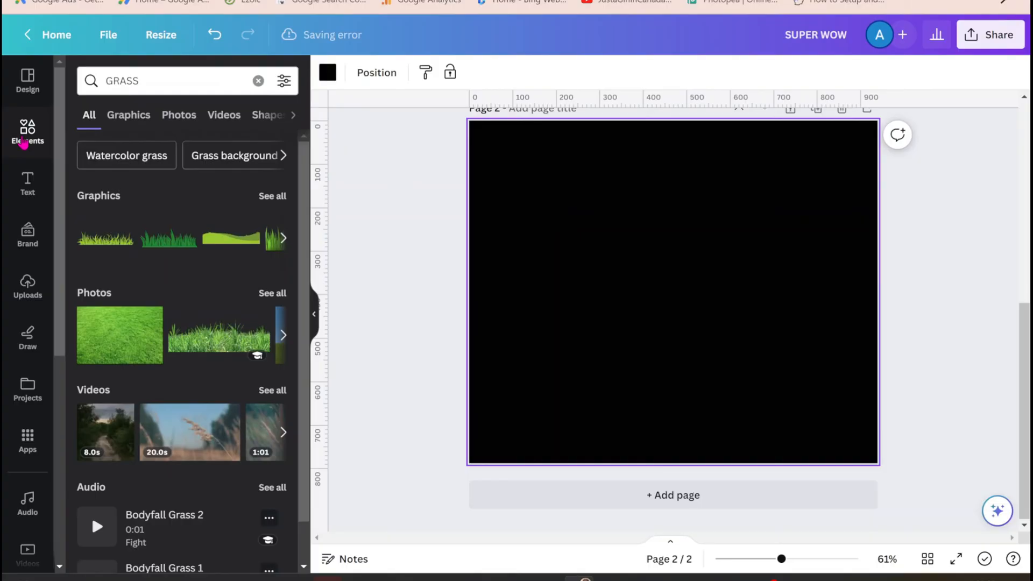
click(259, 80)
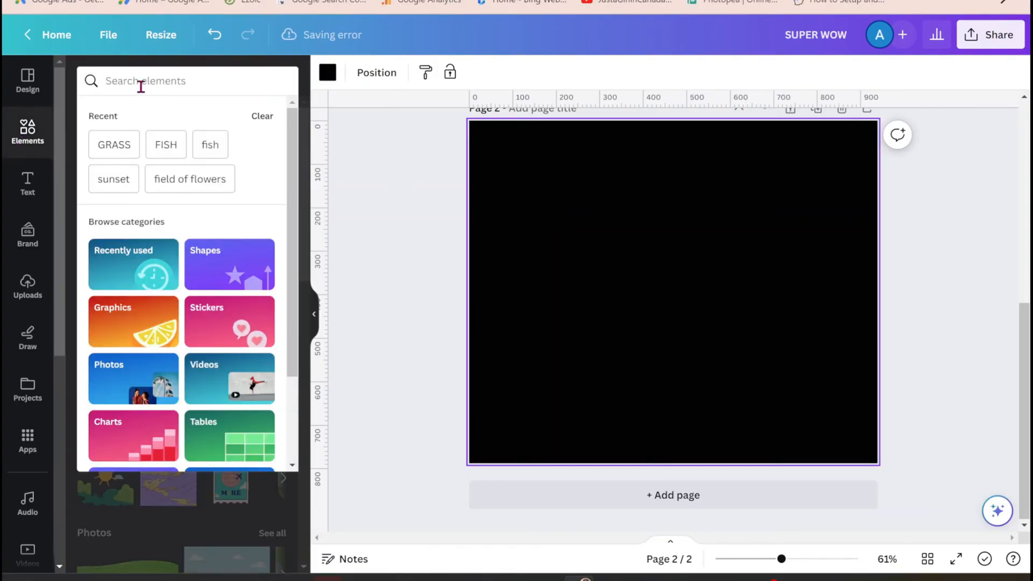
text(SUNSET)
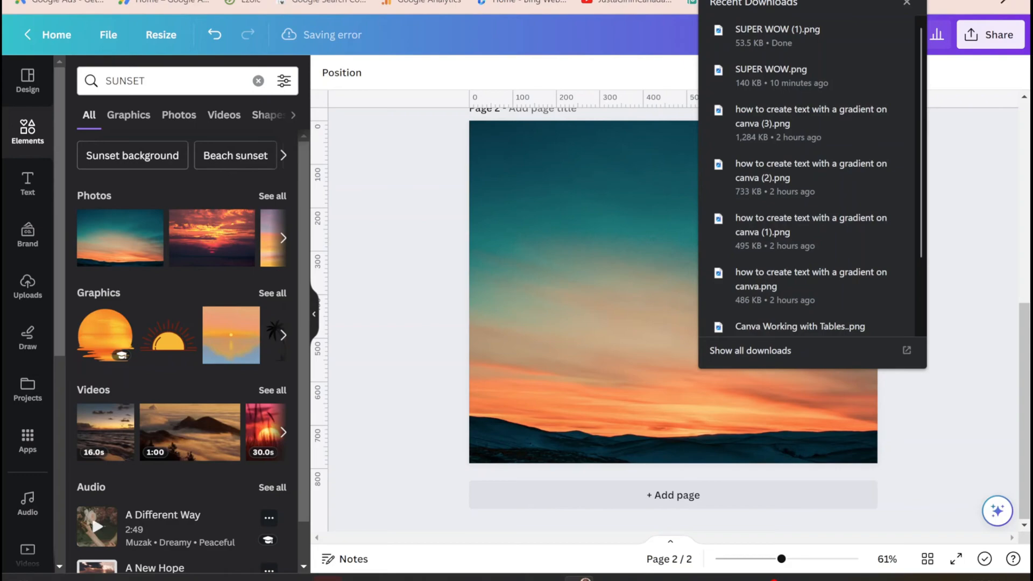
click(27, 286)
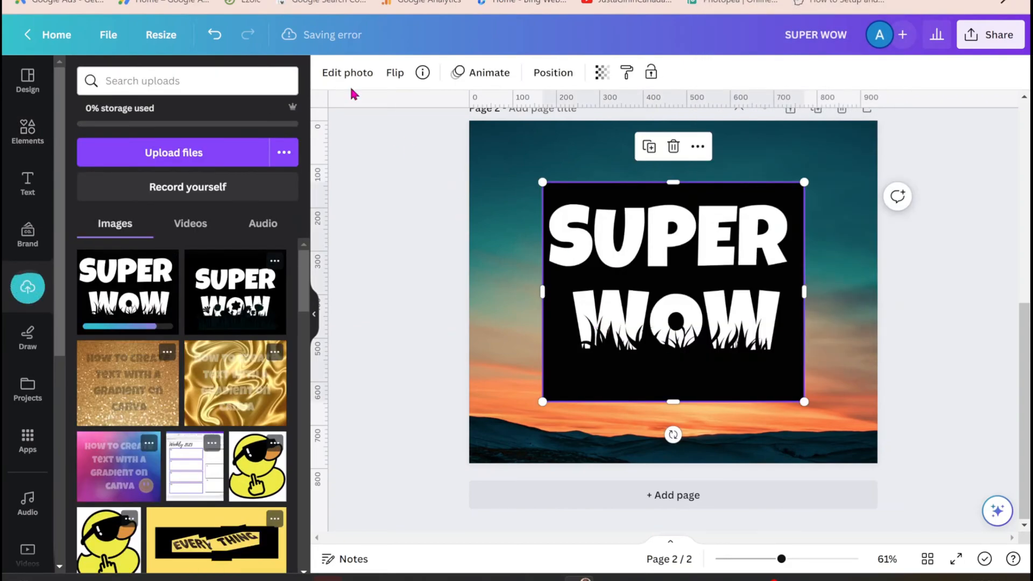
Step: Remove the SUPER WOW image's black background with BG Remover and enlarge it over the sunset
click(347, 72)
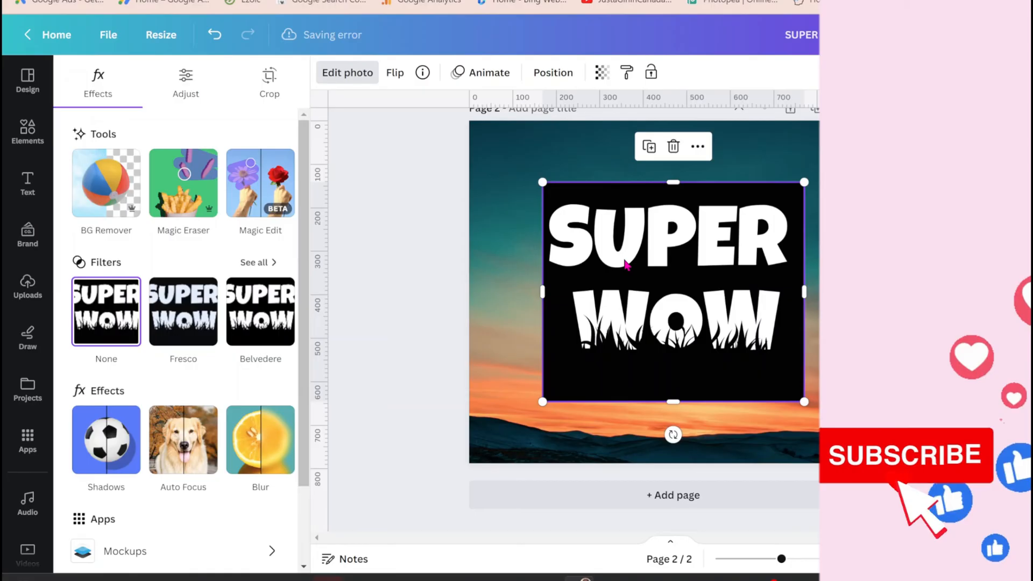
click(106, 183)
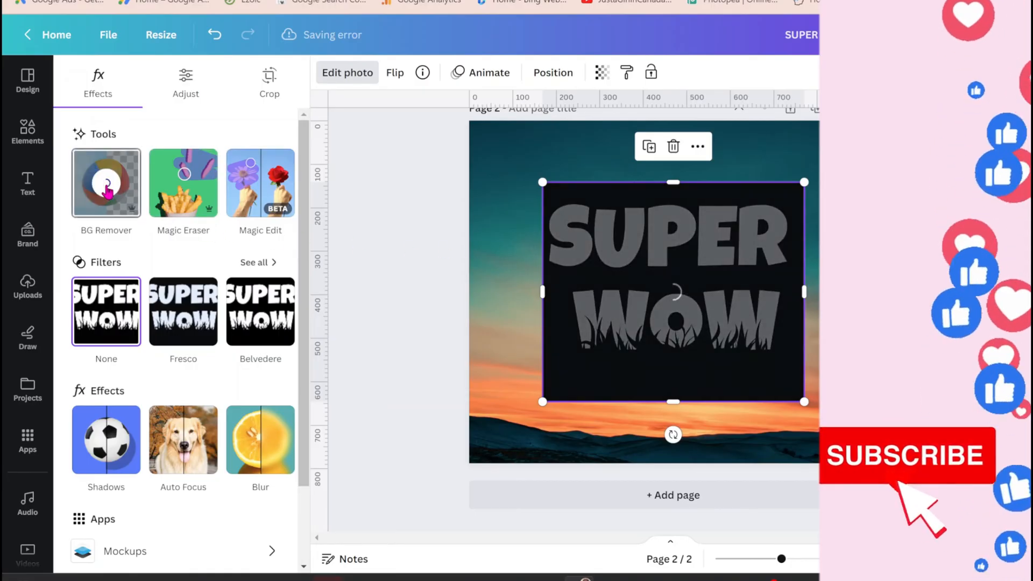
click(105, 183)
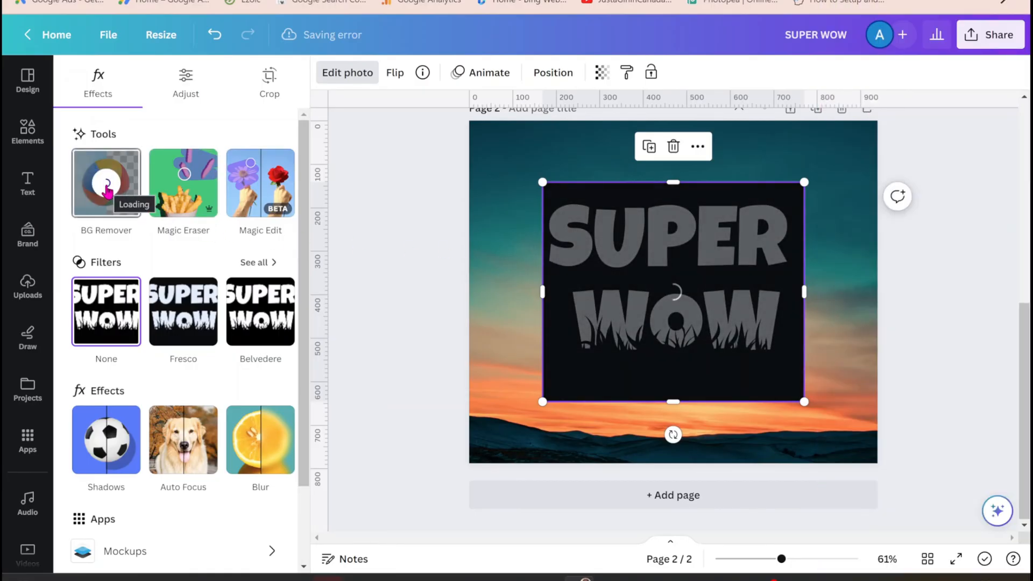
click(105, 183)
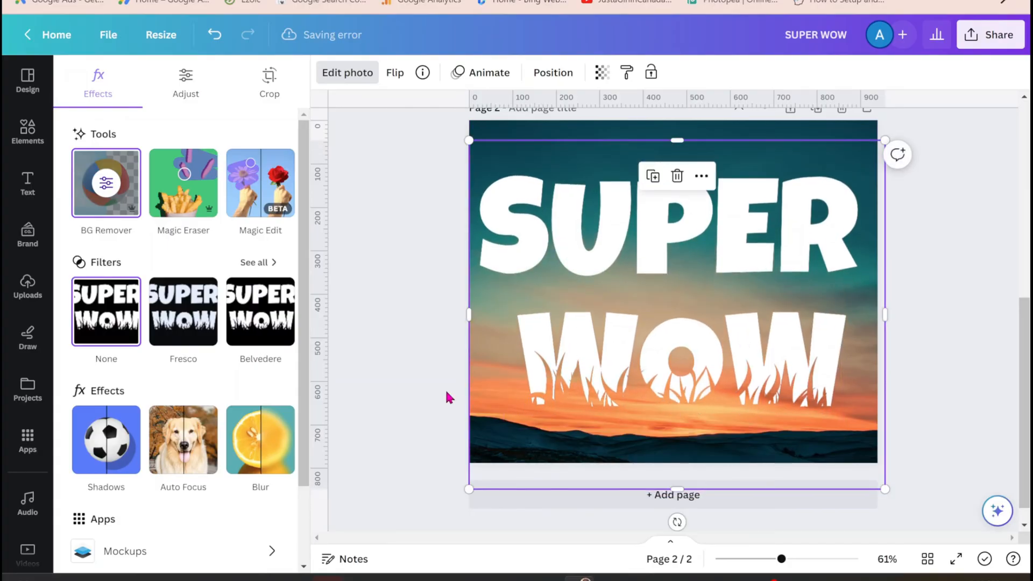
click(27, 286)
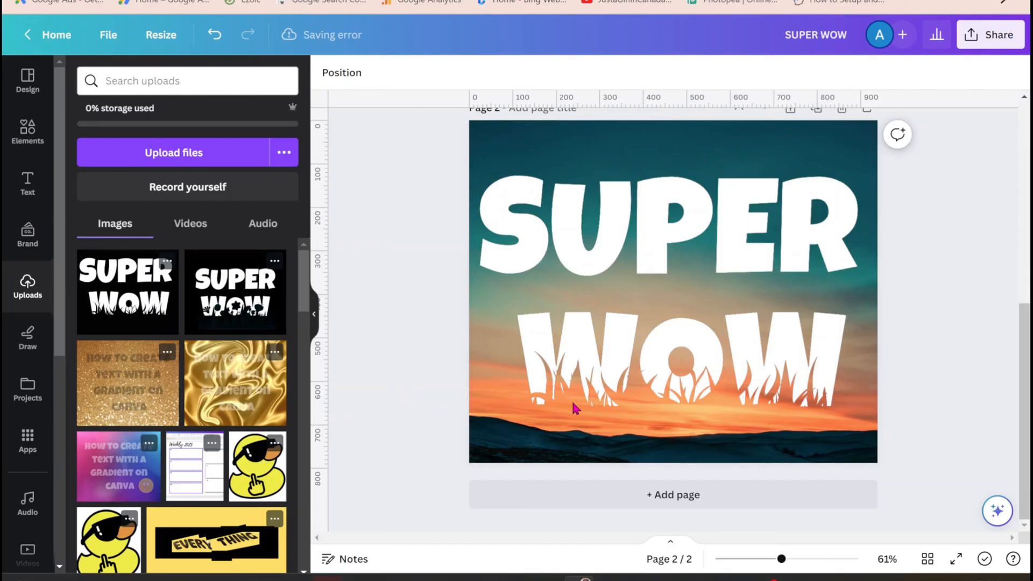
mouse_move(595, 247)
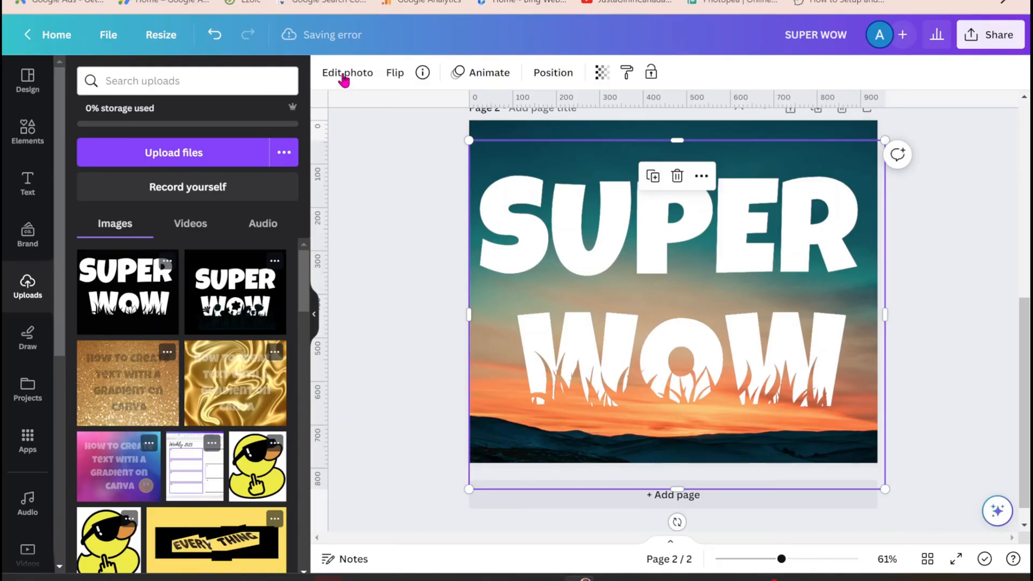
Step: Apply the Fuchsia Duotone effect to the SUPER WOW image
click(347, 72)
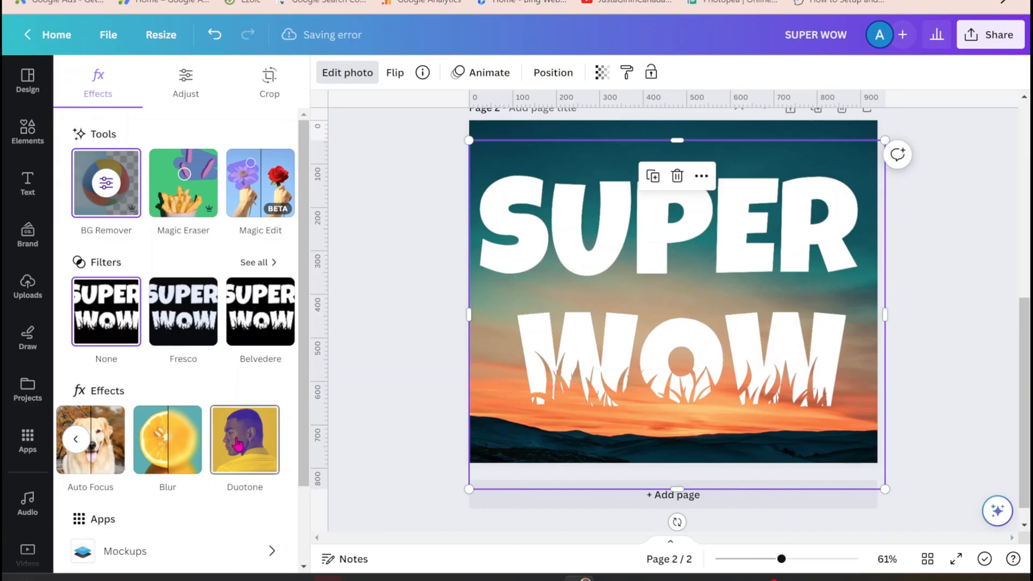
click(244, 441)
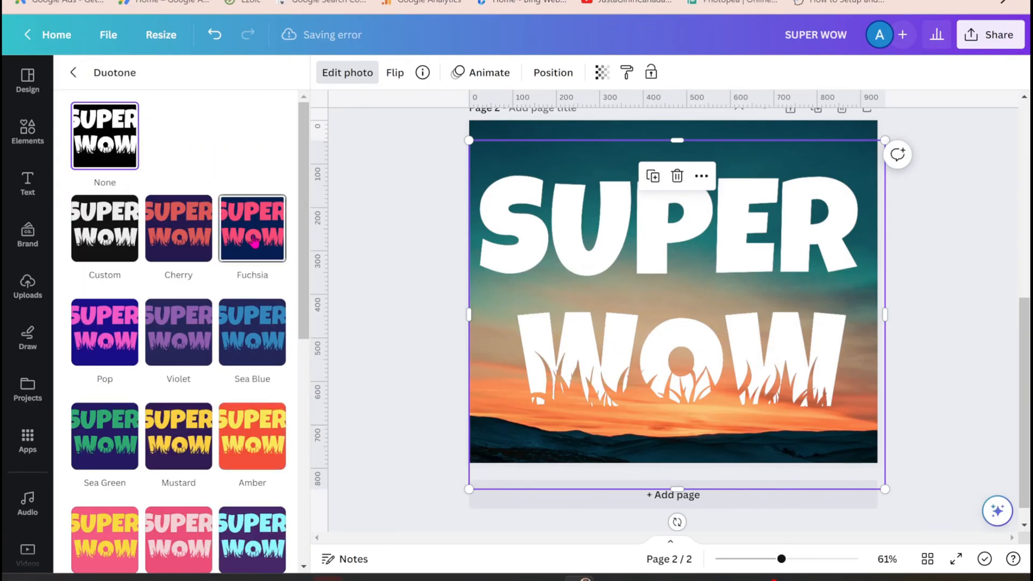
click(252, 229)
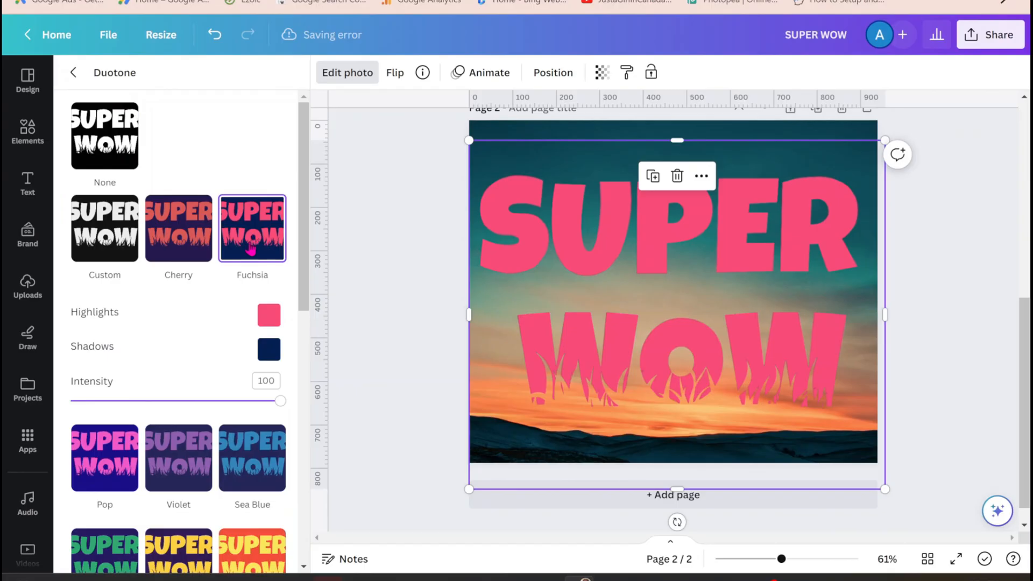
scroll(down, 3)
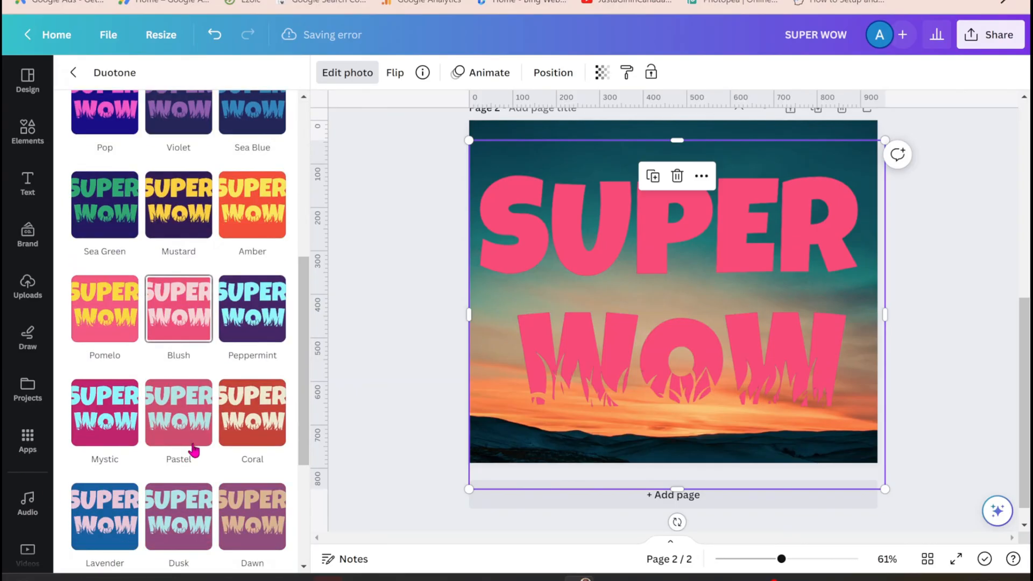
mouse_move(171, 366)
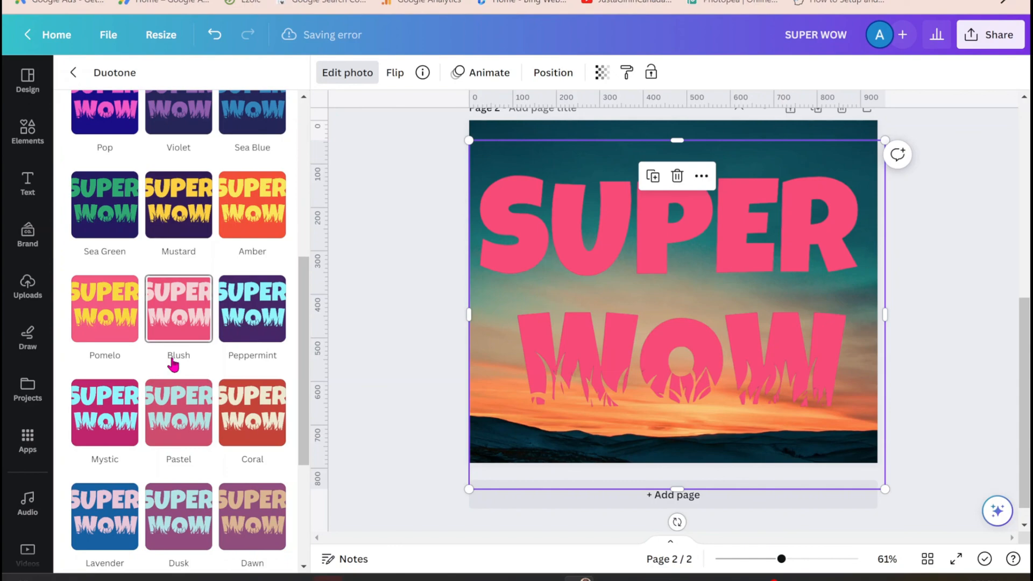